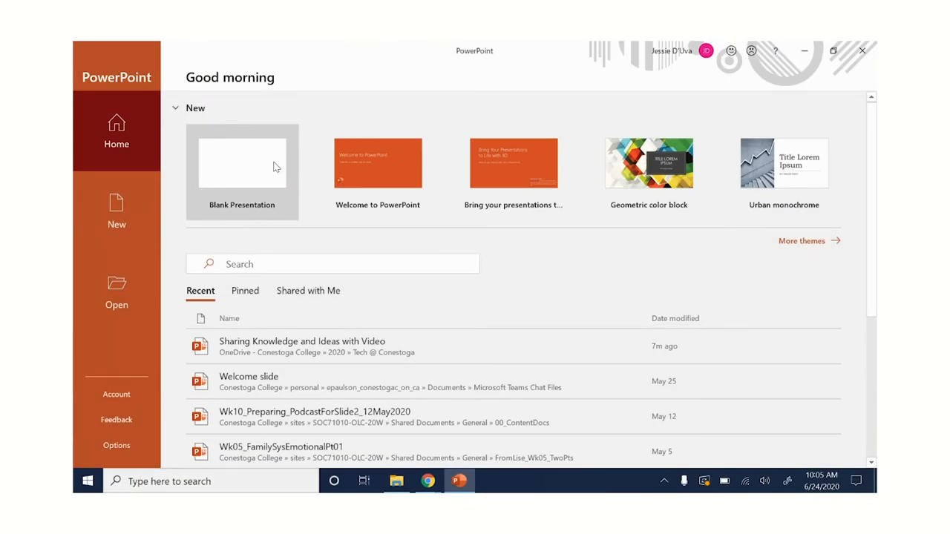
# - Create a blank presentation and switch to the Insert ribbon
pyautogui.click(242, 163)
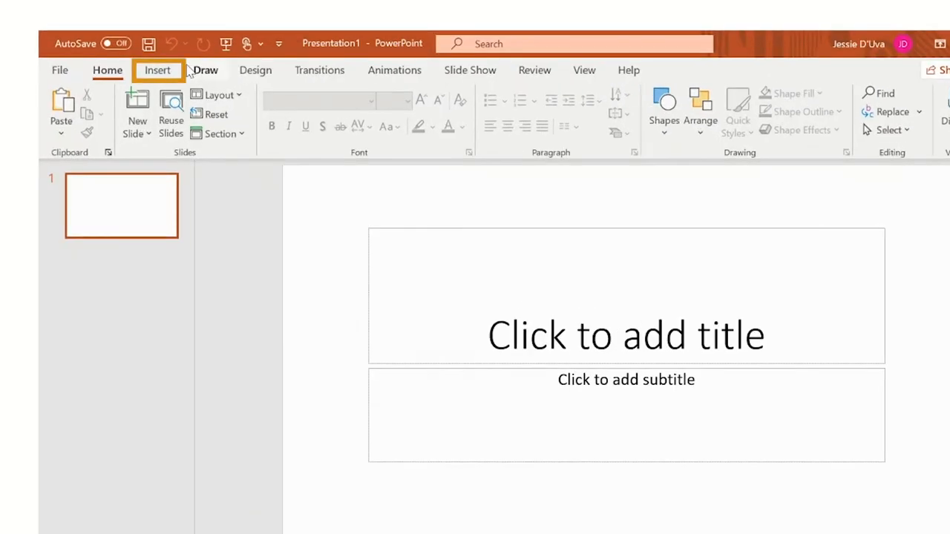
pyautogui.click(157, 70)
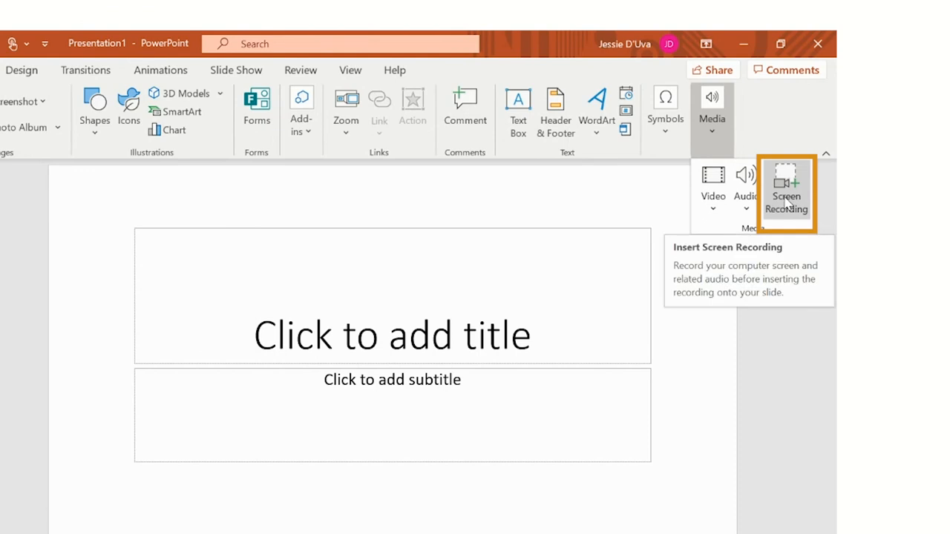
# - Launch Screen Recording and mark the capture region with Select Area
pyautogui.click(786, 191)
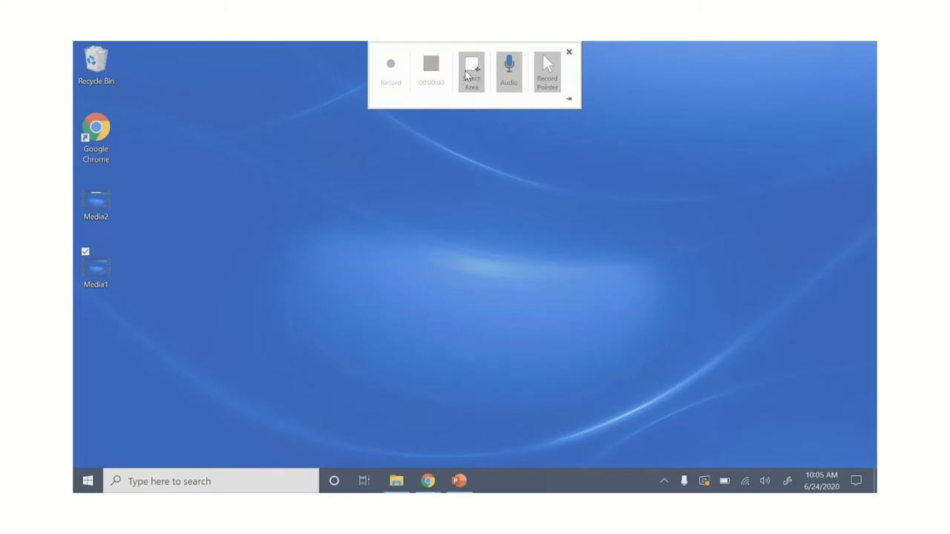
pyautogui.click(471, 72)
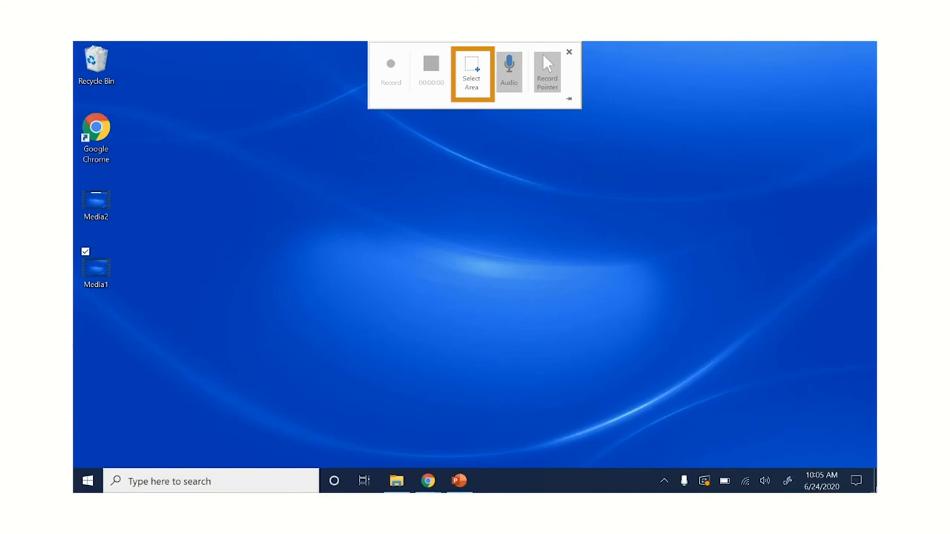
pyautogui.click(508, 71)
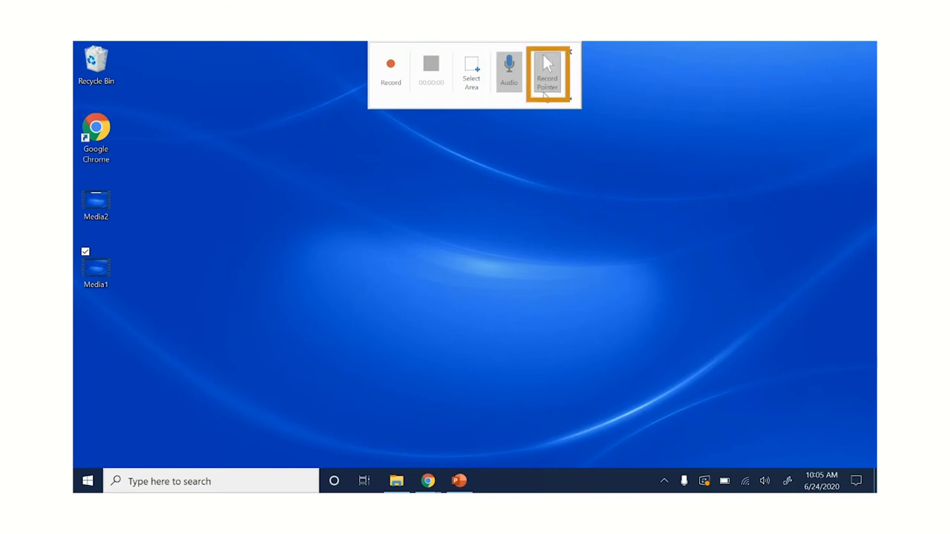
pyautogui.moveTo(390, 72)
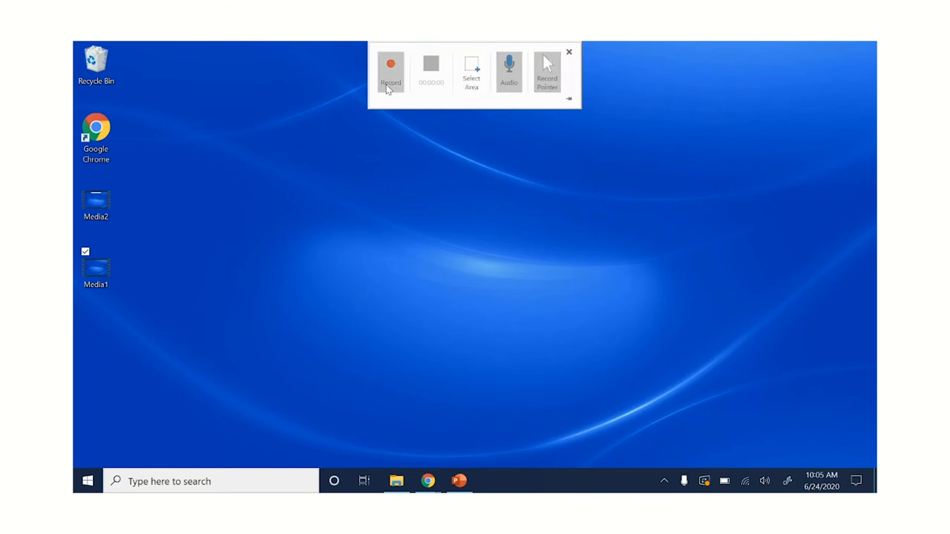
# - Record the Week 1 course page in Chrome, stop, and choose Trim on the inserted video
pyautogui.click(390, 72)
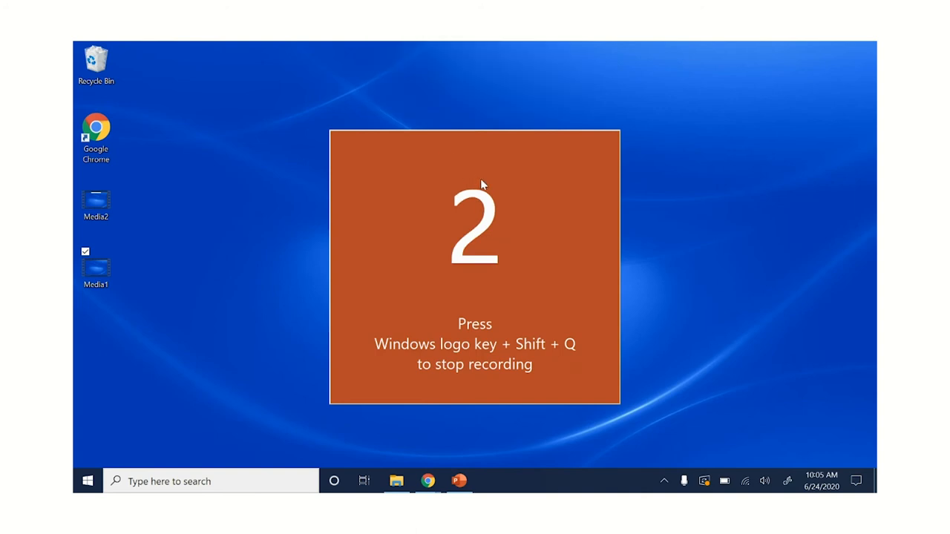
pyautogui.press('Win+Shift+Q')
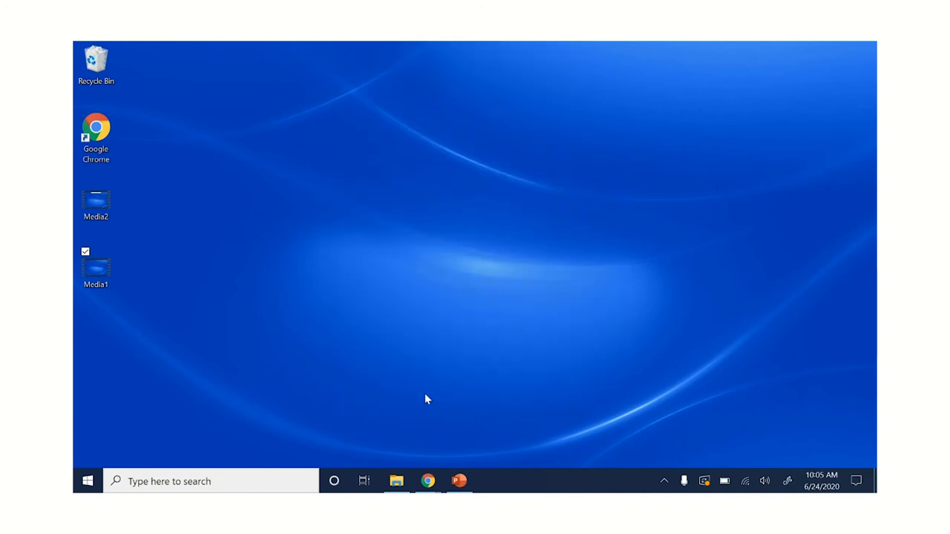
pyautogui.click(428, 481)
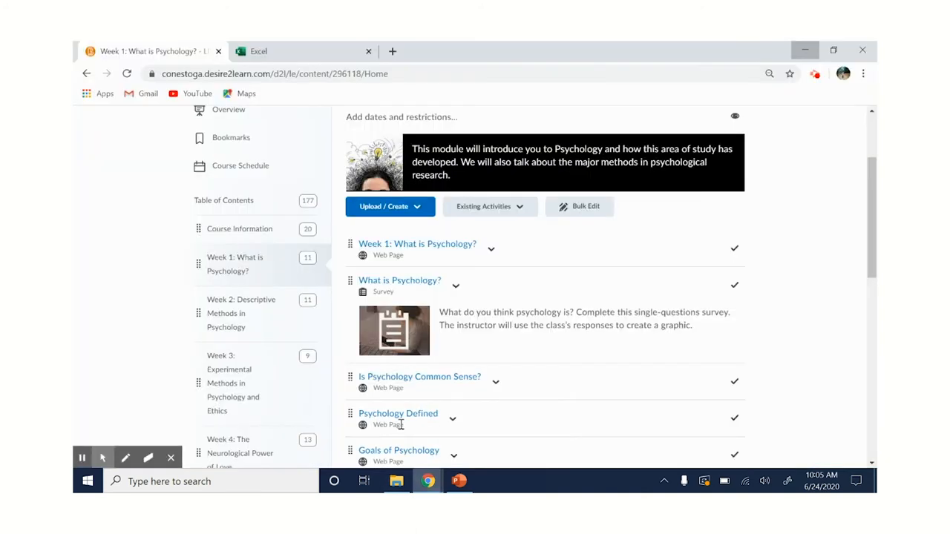
pyautogui.moveTo(417, 243)
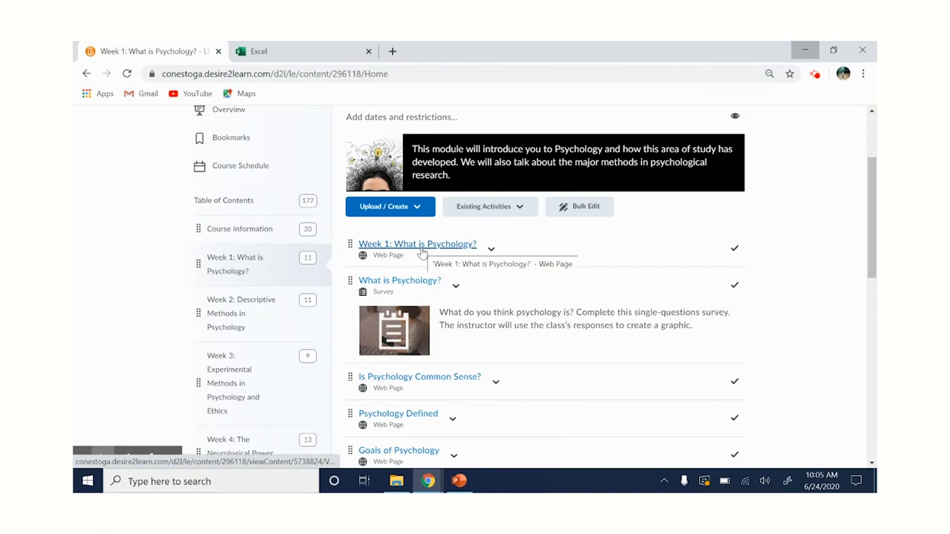
pyautogui.scroll(-3)
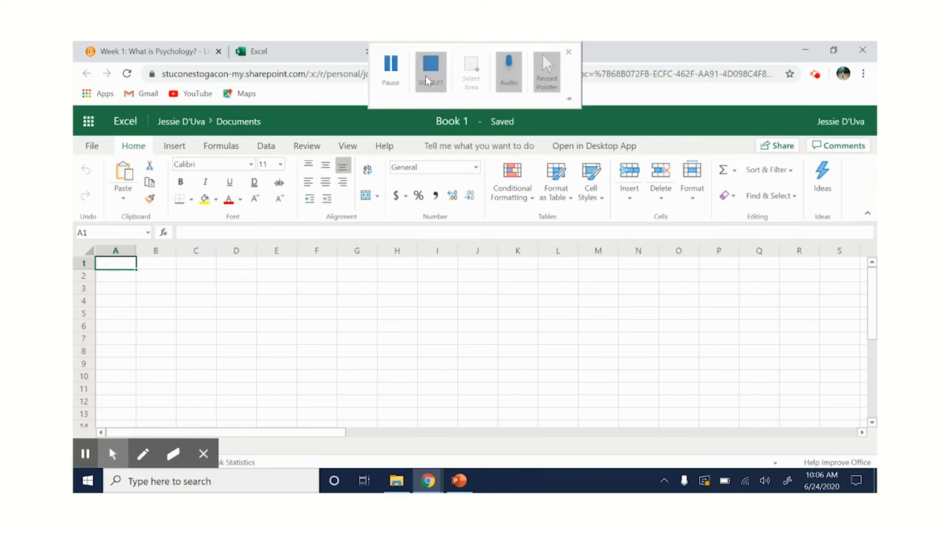
pyautogui.click(459, 481)
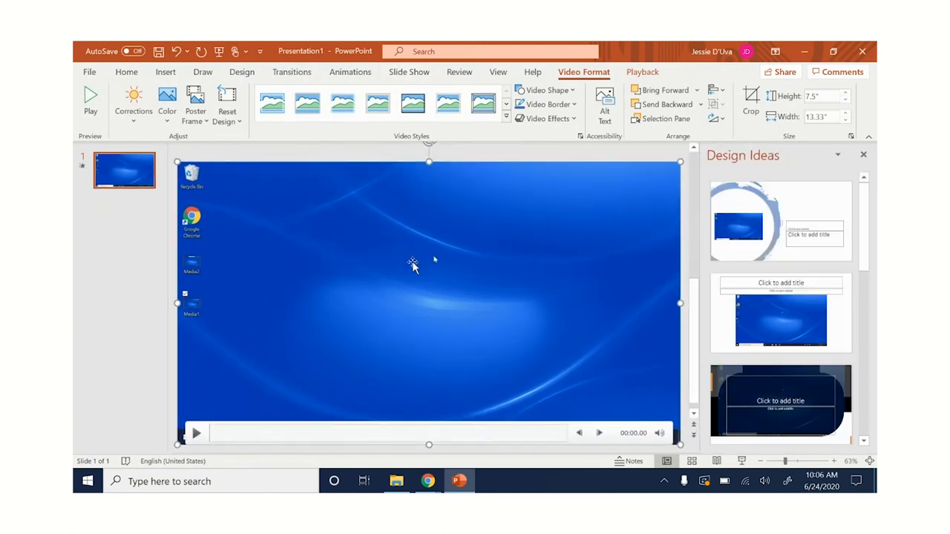
pyautogui.rightClick(412, 264)
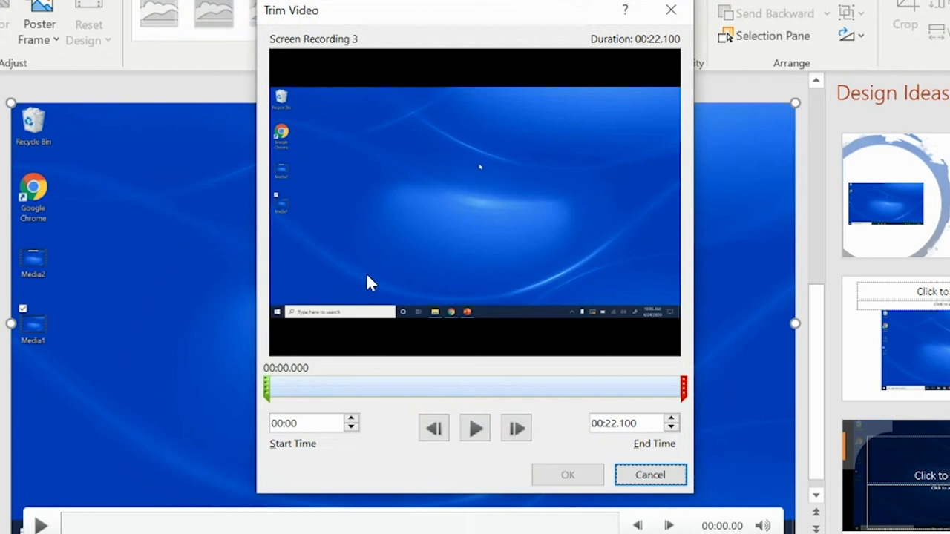
# - Move the trim start marker to about 00:04.380 and pull the end marker slightly earlier
pyautogui.moveTo(266, 387); pyautogui.dragTo(298, 387)
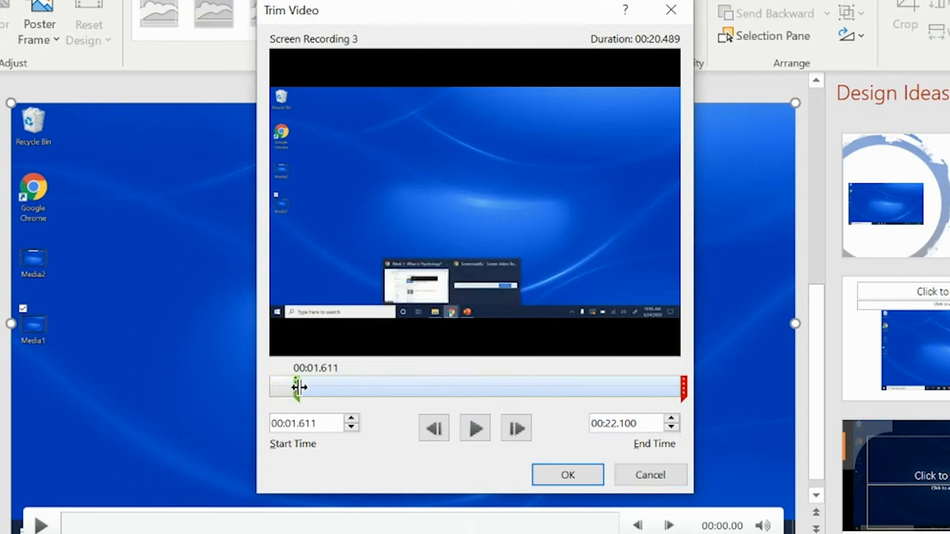
pyautogui.moveTo(297, 387); pyautogui.dragTo(348, 386)
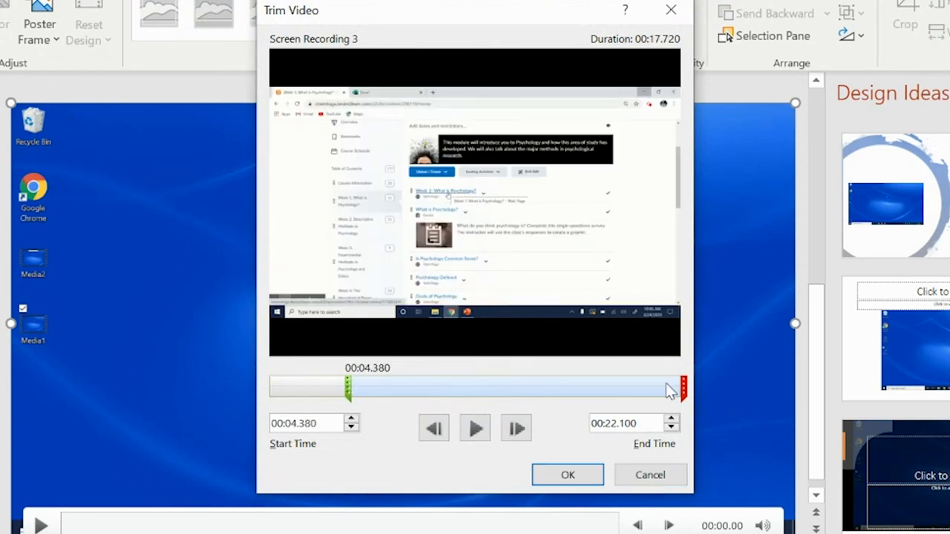
pyautogui.moveTo(676, 386); pyautogui.dragTo(635, 386)
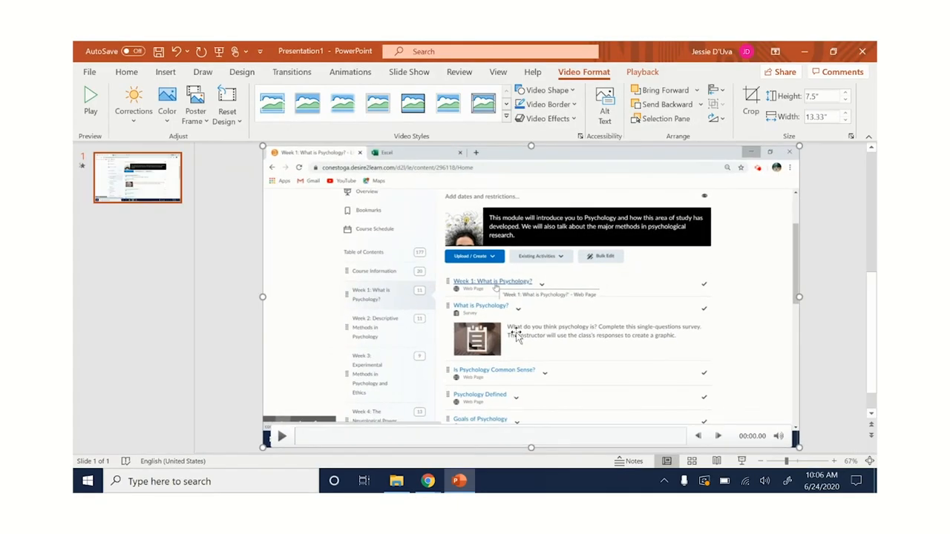
pyautogui.rightClick(516, 336)
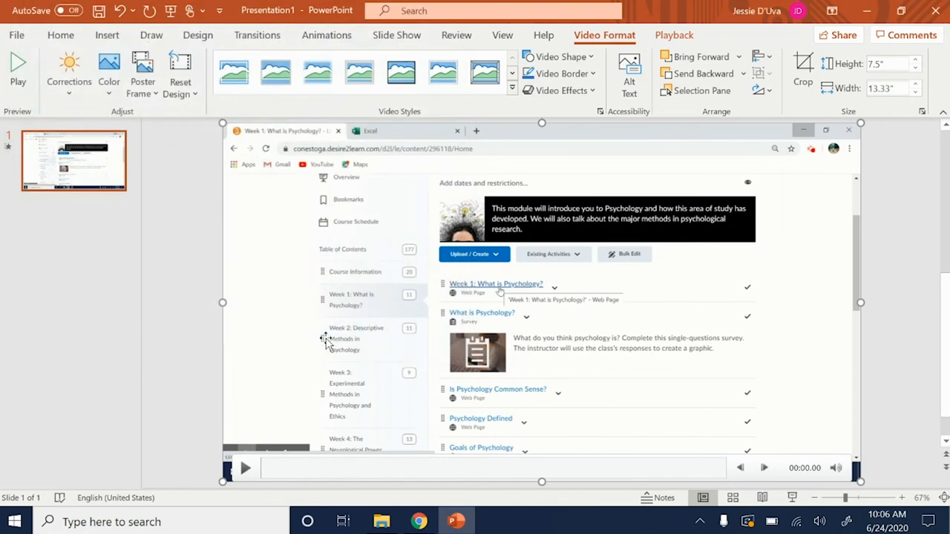
pyautogui.moveTo(417, 351)
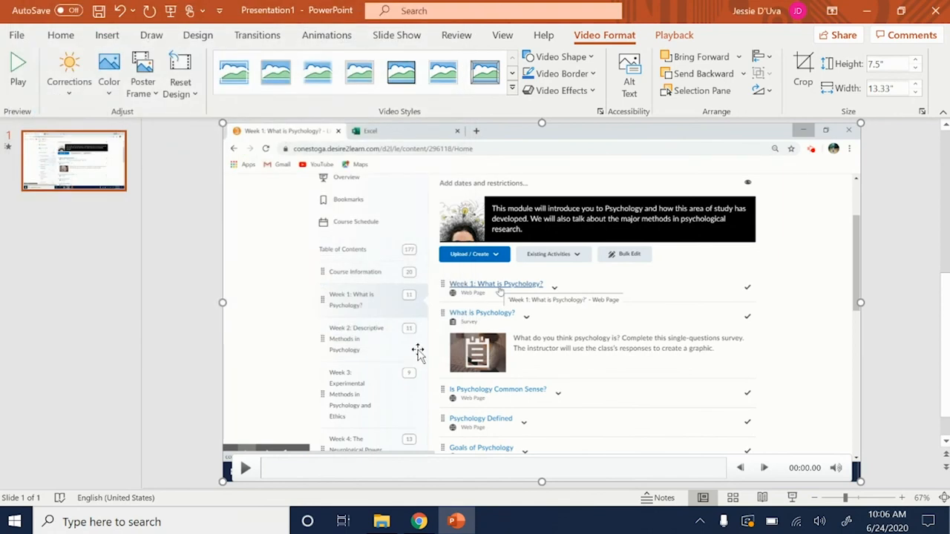